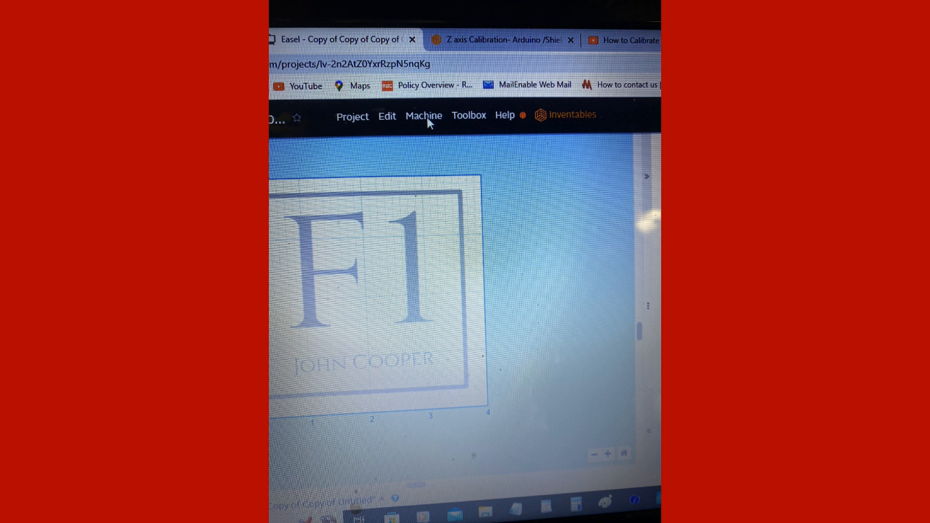
- Reach the machine's General Settings from the Machine menu, profile set to other
click(423, 116)
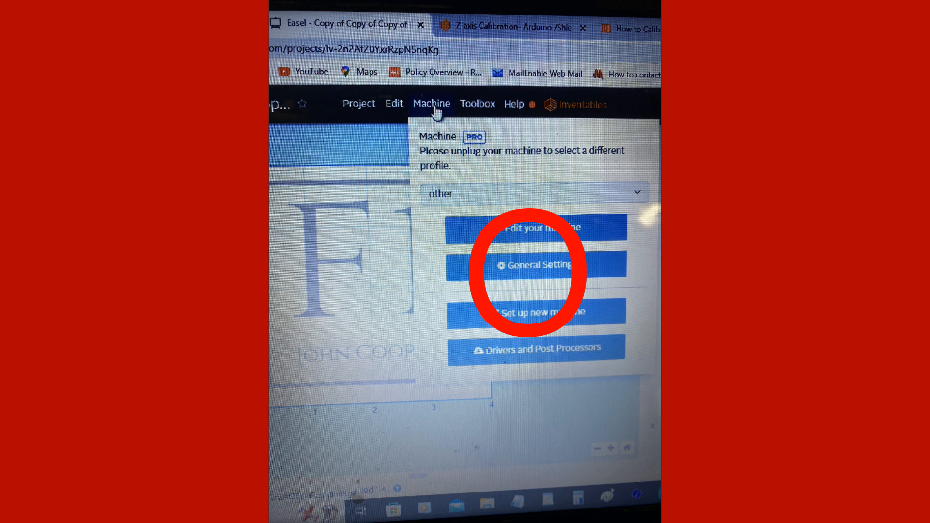
click(534, 265)
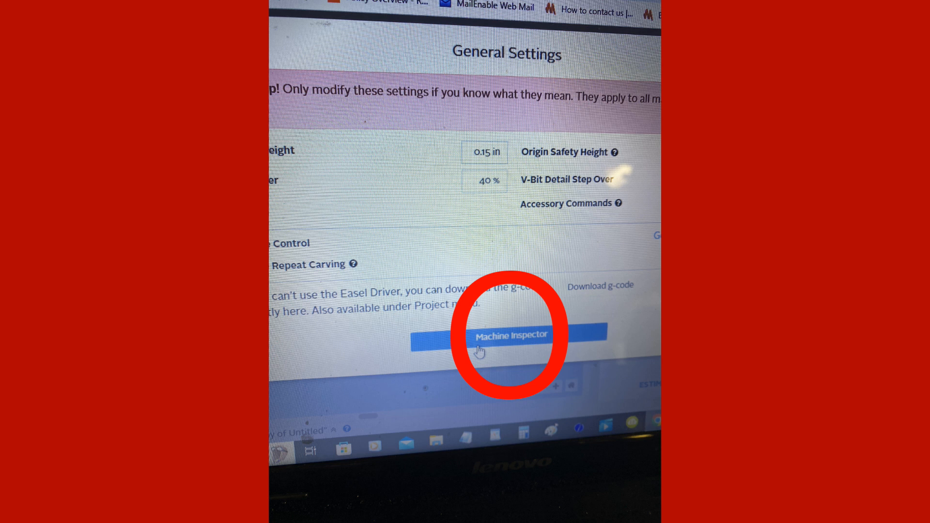
- Bring up the Machine Inspector listing GRBL settings: X/Y 250 steps/mm, Z 25 steps/mm
click(509, 334)
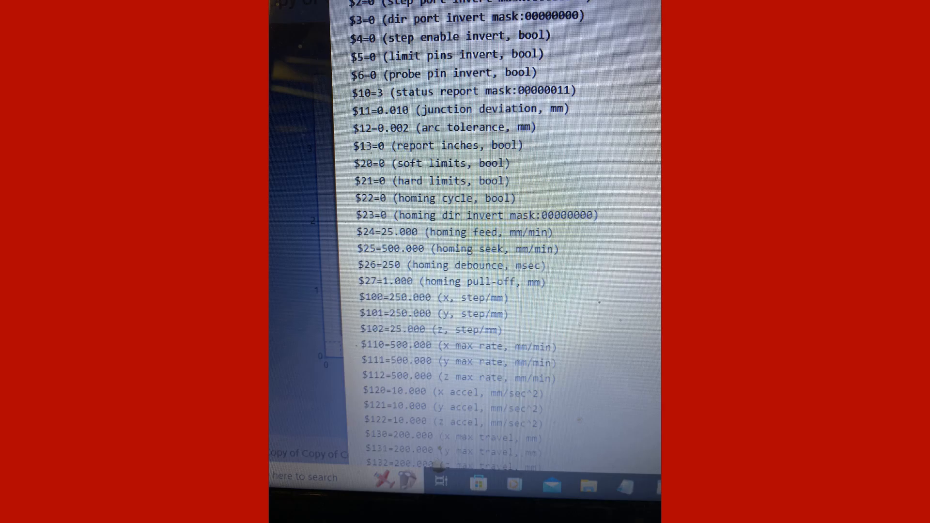